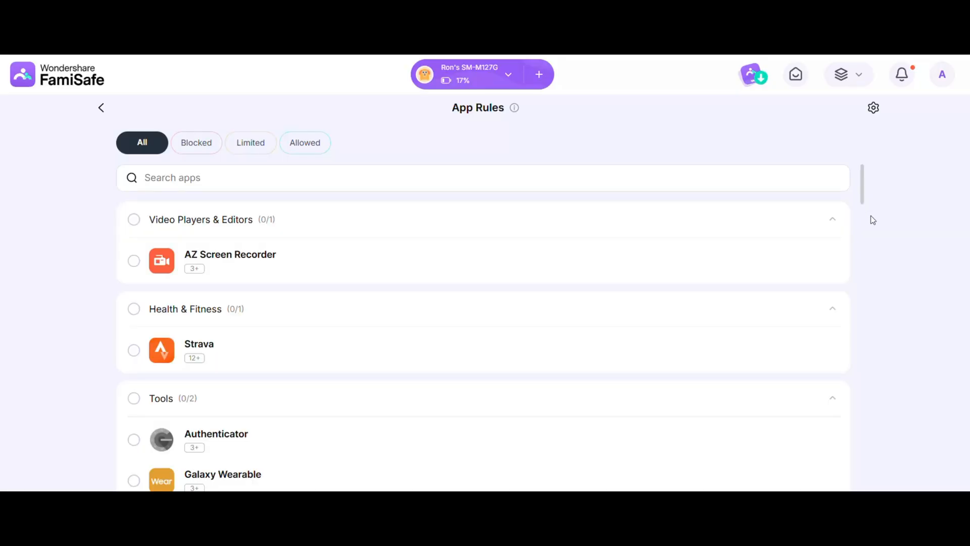
# Step: Select AZ Screen Recorder in the App Rules list and block it
pyautogui.scroll(-3)
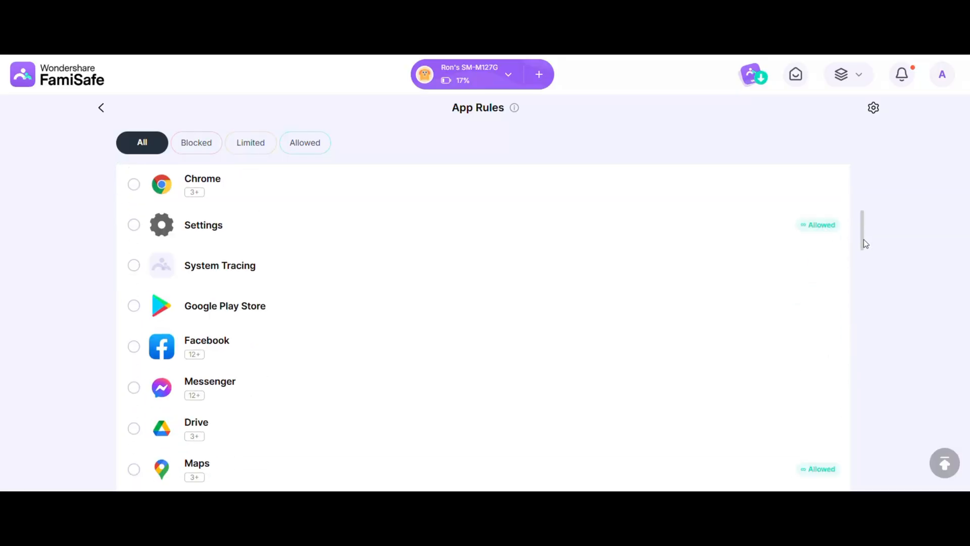
pyautogui.scroll(-3)
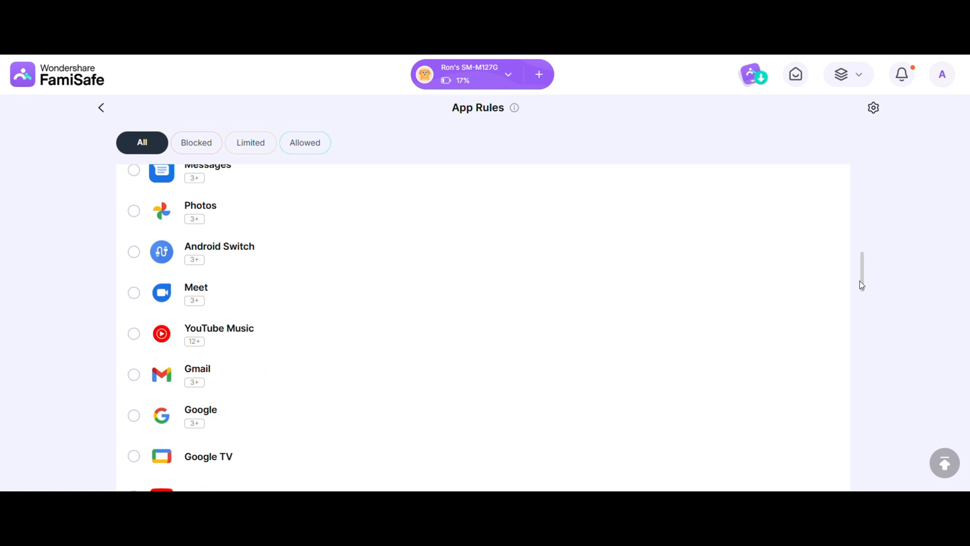
pyautogui.scroll(3)
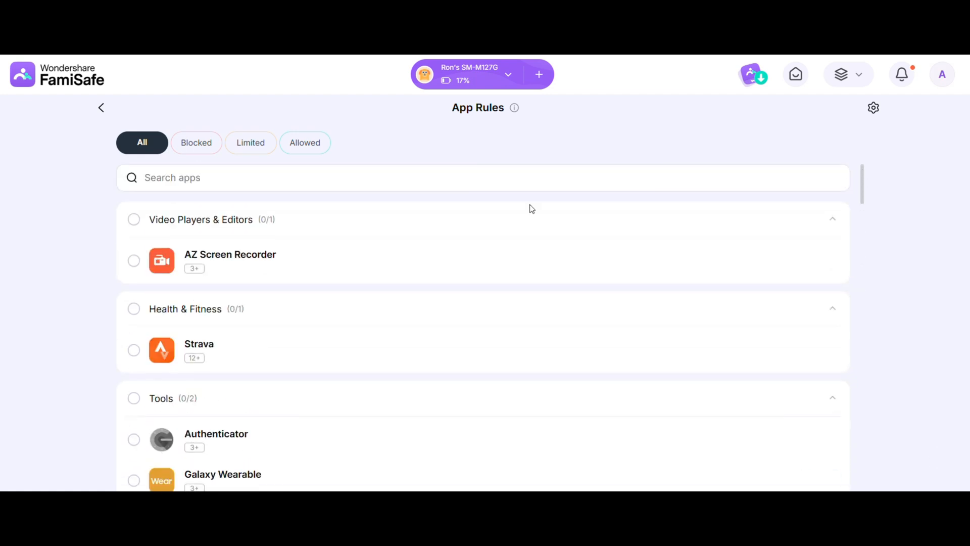
pyautogui.click(133, 260)
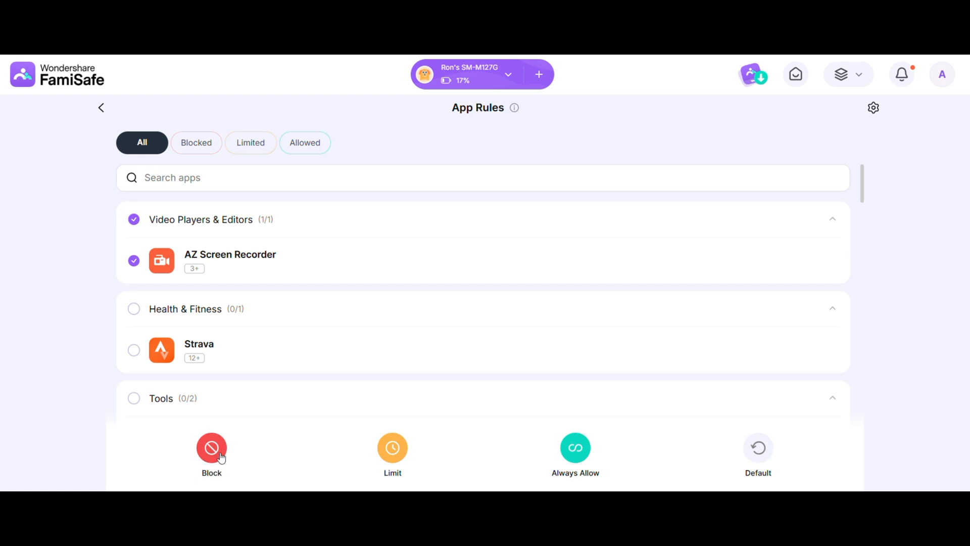
pyautogui.click(211, 448)
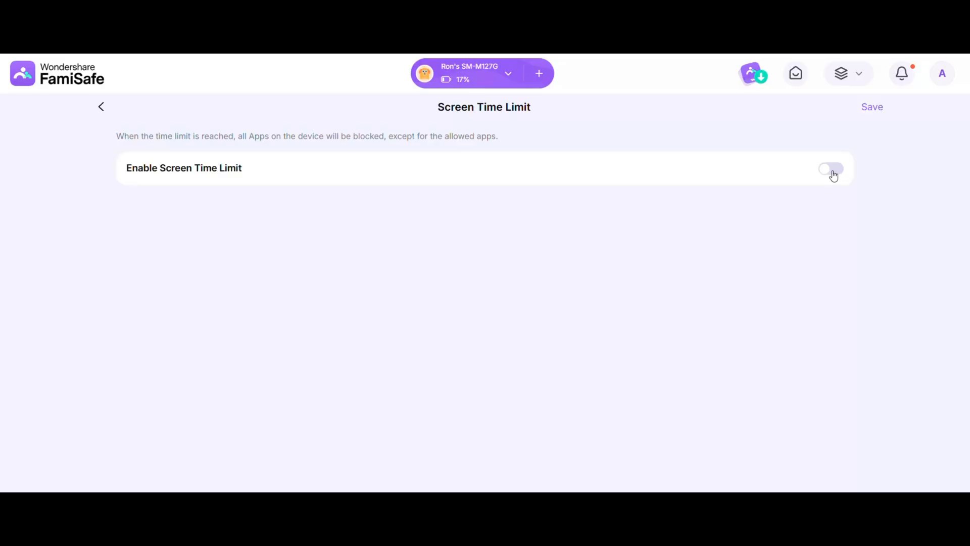
# Step: Enable the everyday screen time limit and start naming a bedtime downtime schedule
pyautogui.click(831, 169)
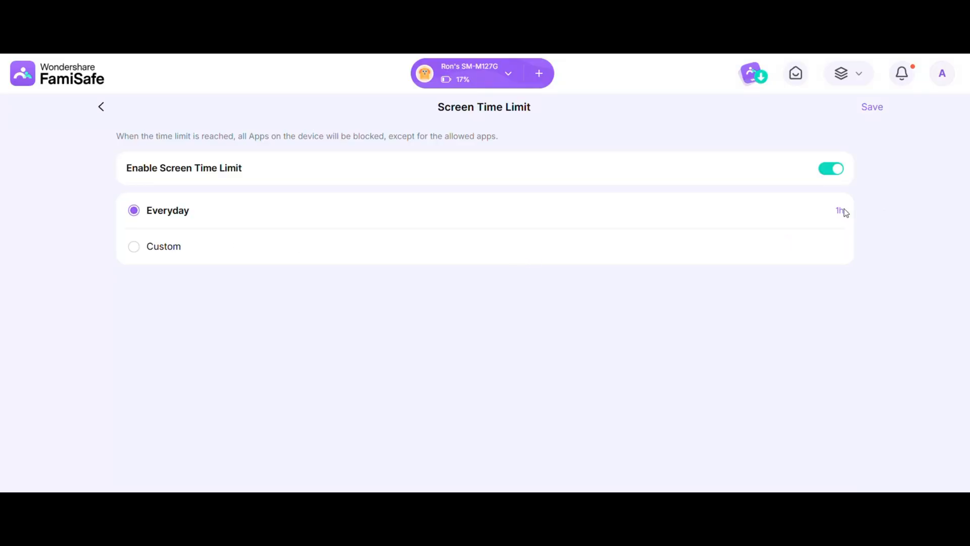
pyautogui.click(839, 210)
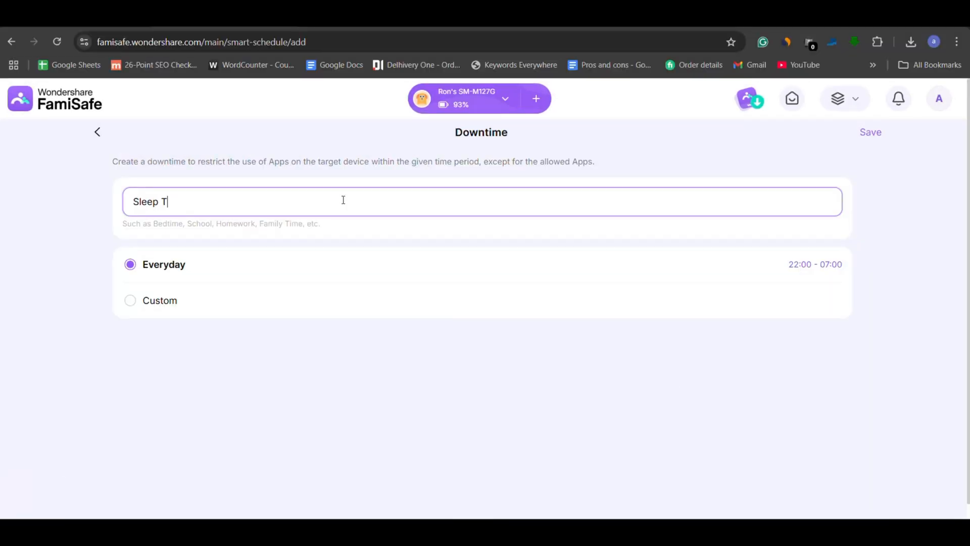
pyautogui.click(815, 264)
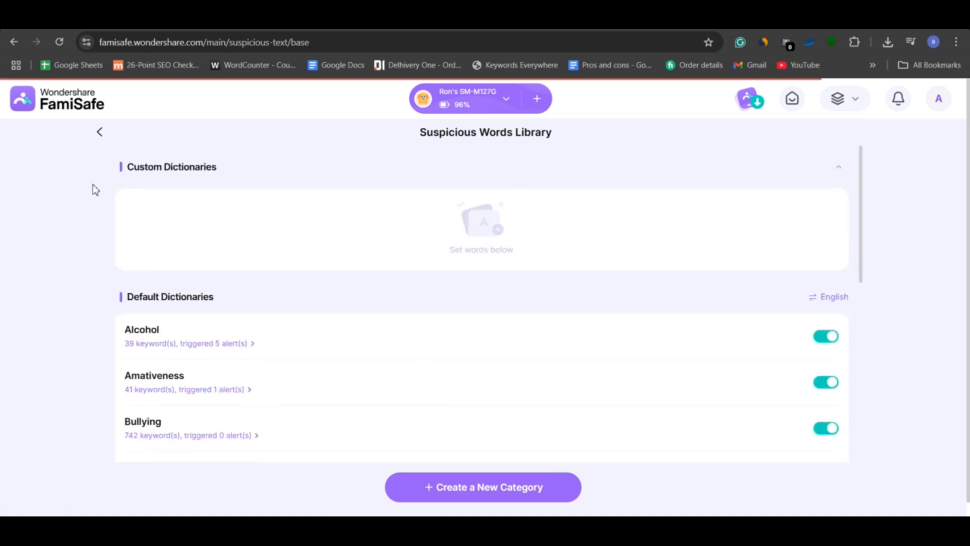
# Step: Review the WhatsApp alcohol alert, then confirm detection enabled for another social app
pyautogui.click(100, 132)
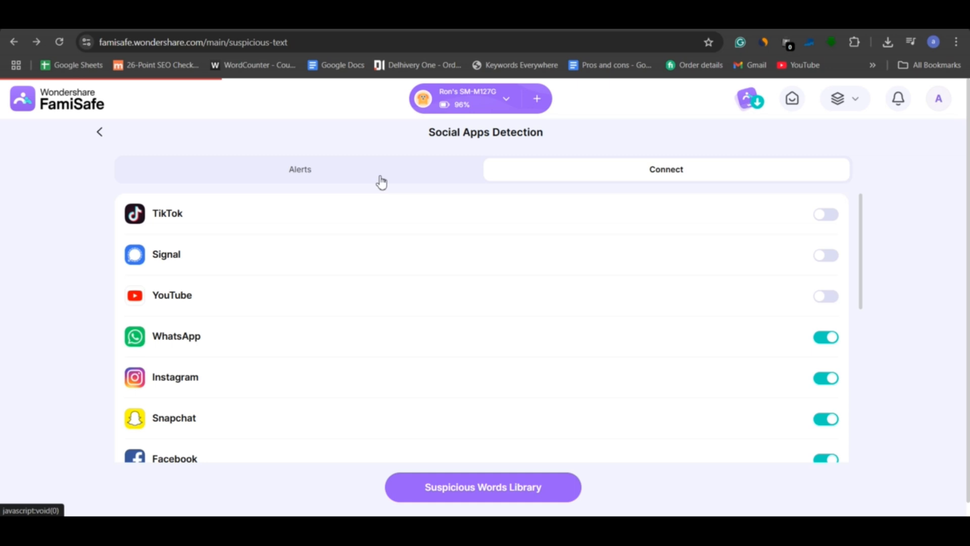
pyautogui.click(299, 169)
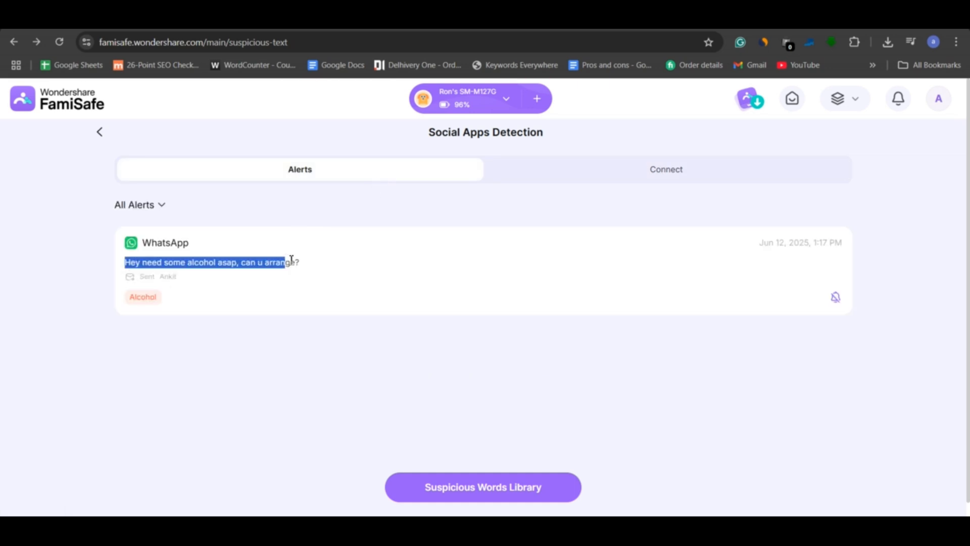
pyautogui.click(667, 169)
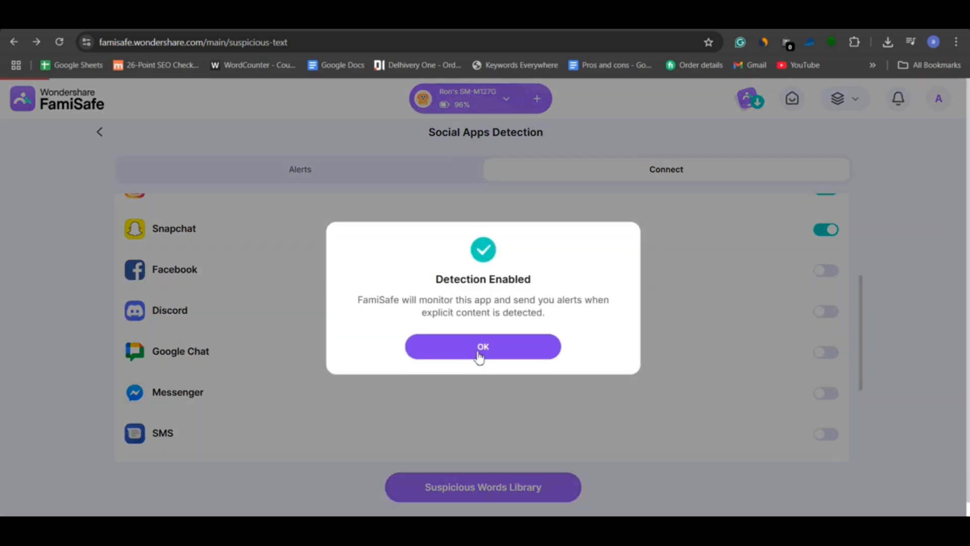
pyautogui.click(482, 347)
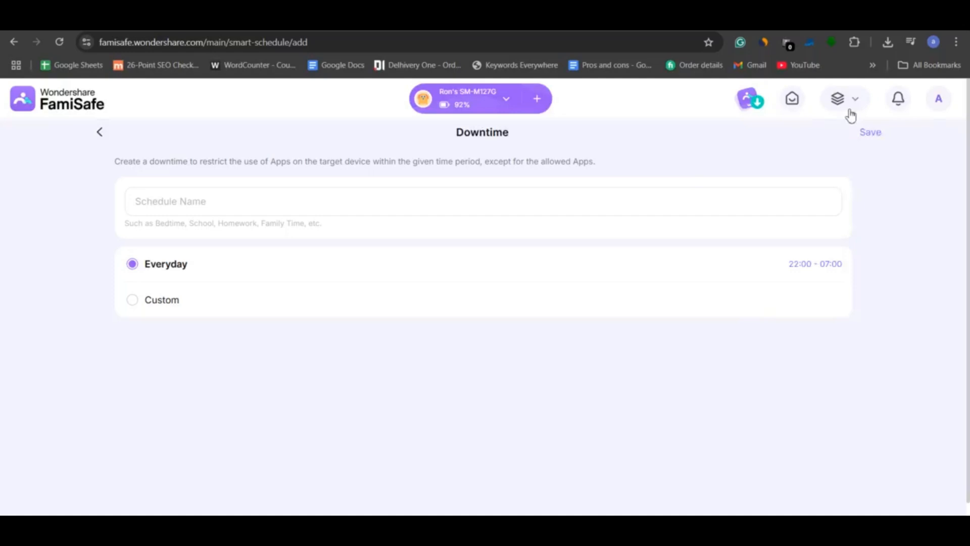
# Step: View the Inappropriate pictures detection settings from the features menu, then reach YouTube App Control
pyautogui.click(838, 98)
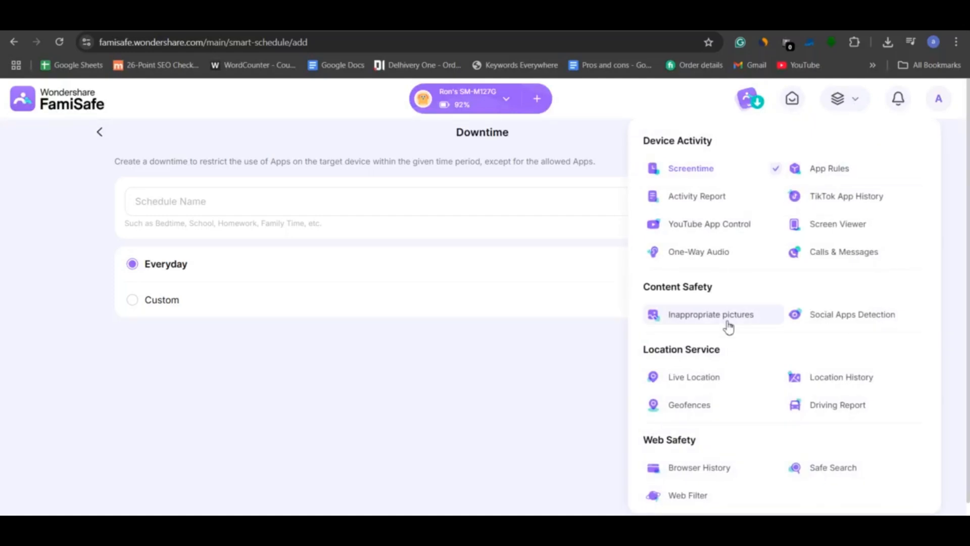
pyautogui.click(710, 313)
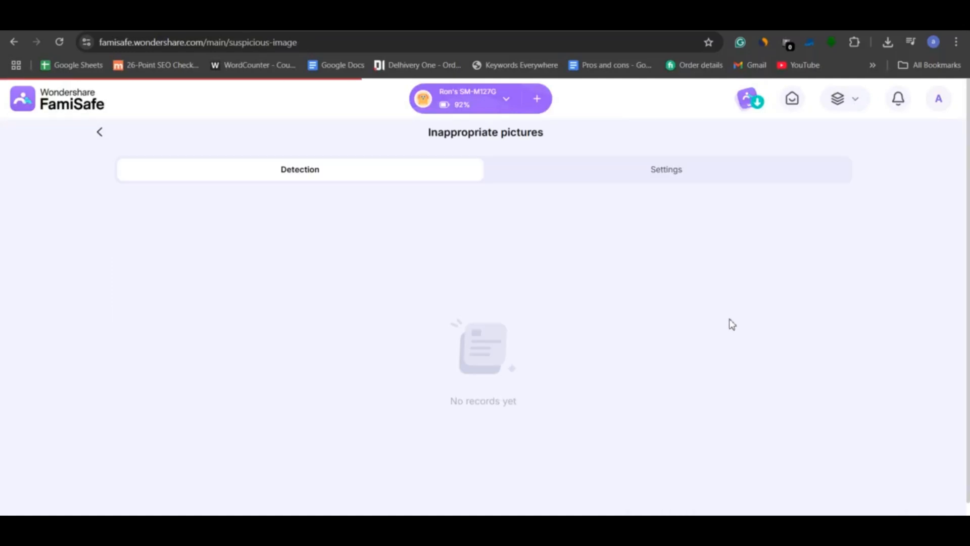
pyautogui.click(666, 168)
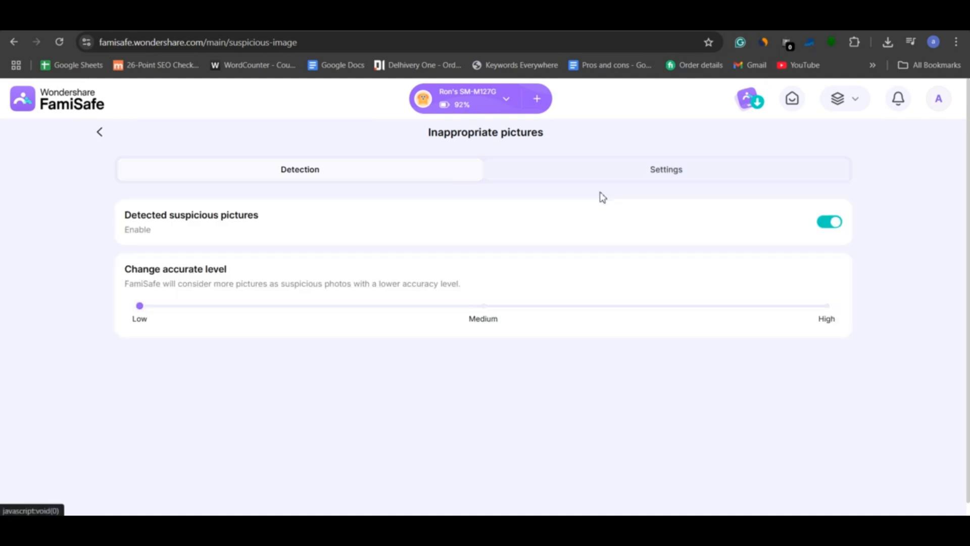
pyautogui.click(666, 168)
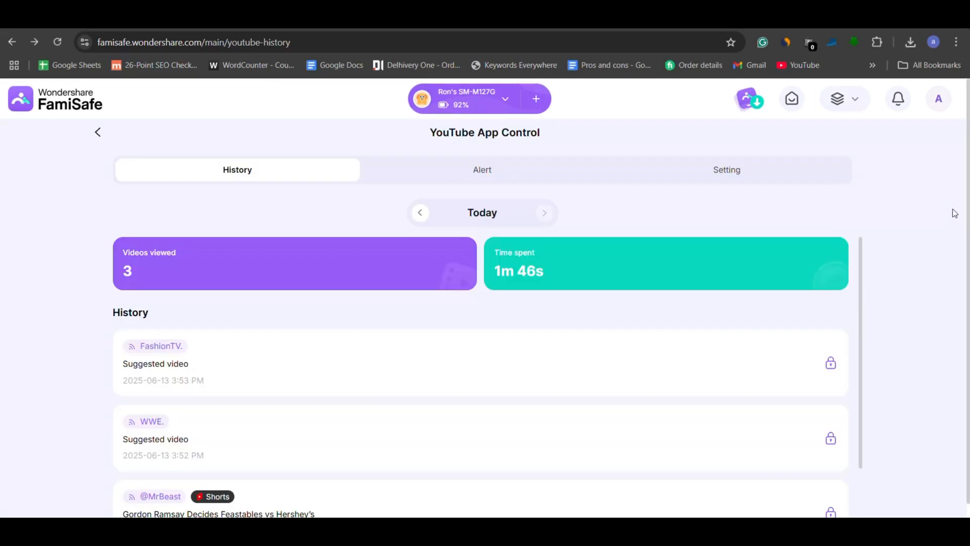
pyautogui.moveTo(944, 212)
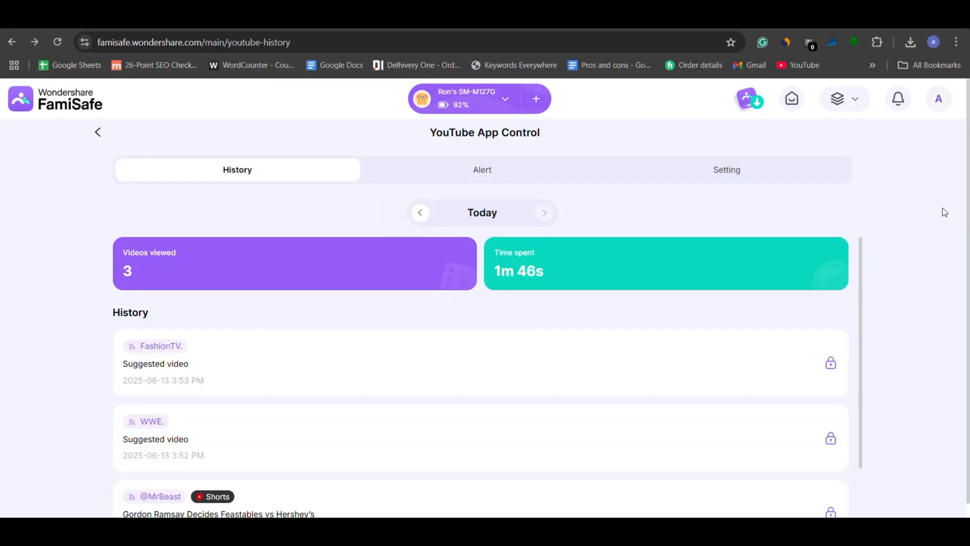
pyautogui.moveTo(468, 295)
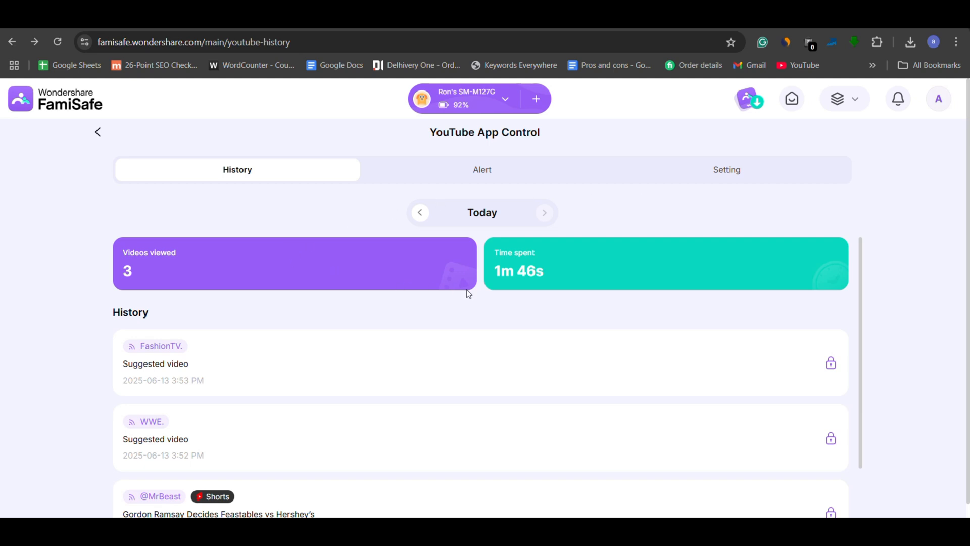
# Step: Review the two flagged YouTube alert videos and return to the watch history
pyautogui.click(482, 170)
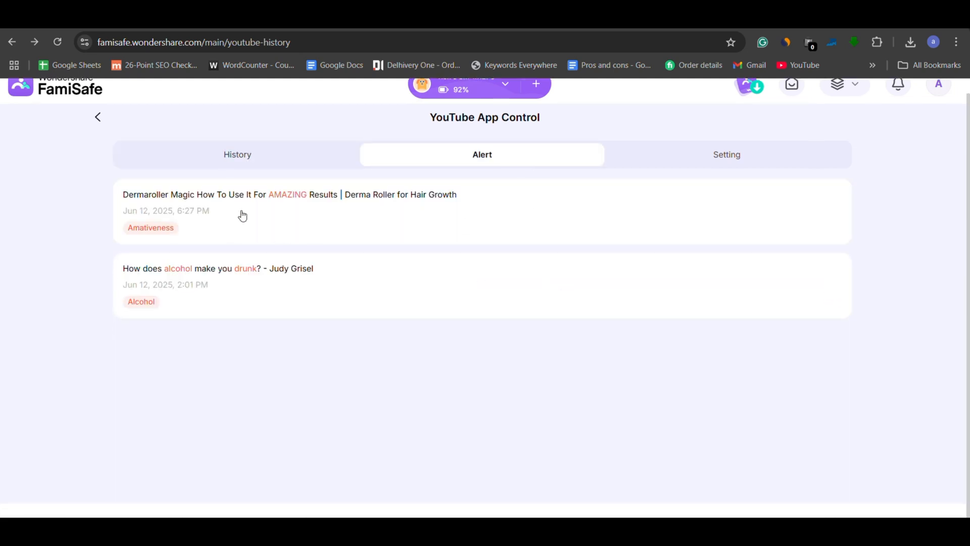
pyautogui.click(236, 154)
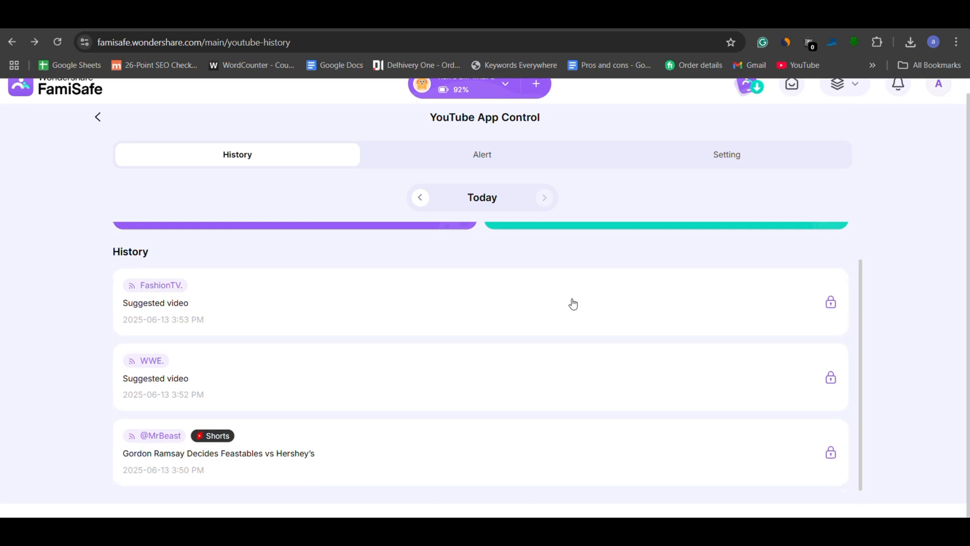
pyautogui.scroll(3)
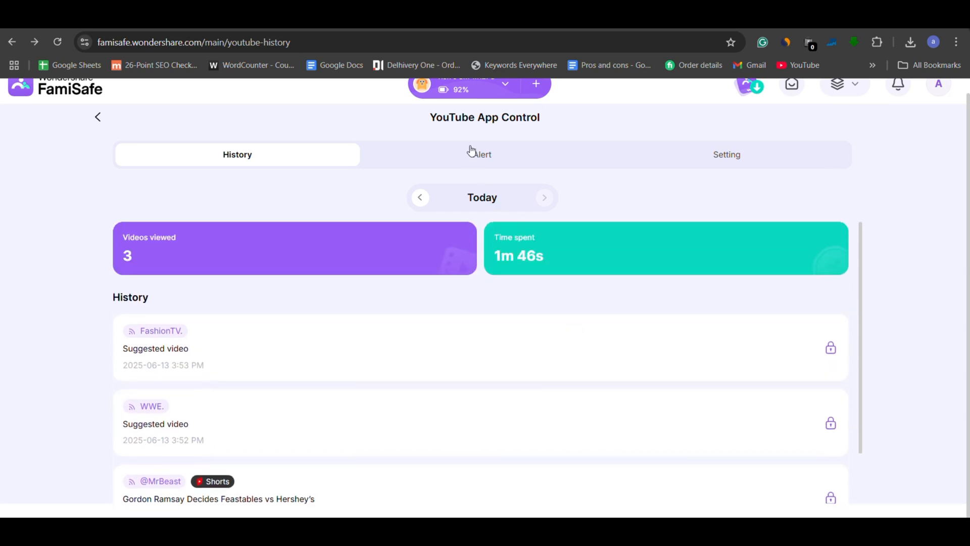
# Step: Check the YouTube video and channel blocklists, both empty
pyautogui.click(727, 154)
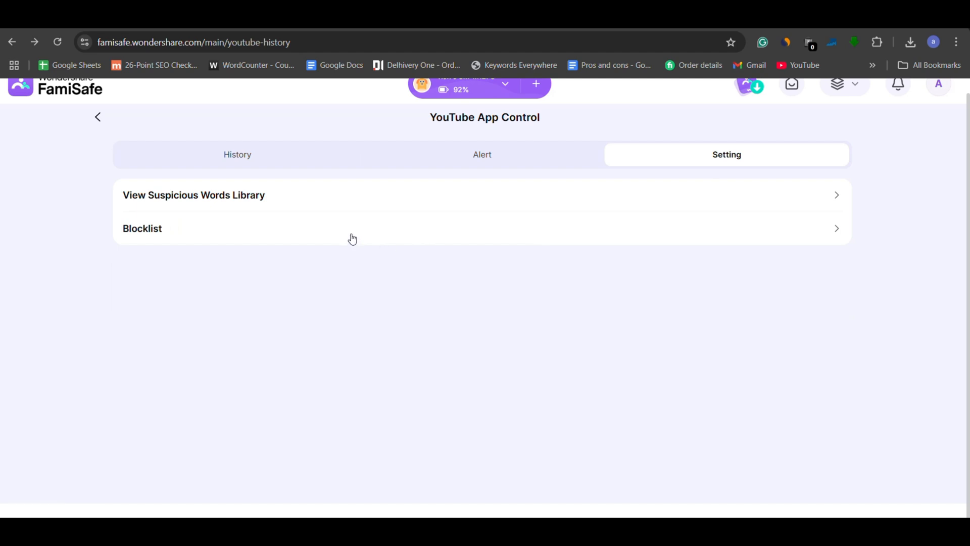
pyautogui.moveTo(833, 233)
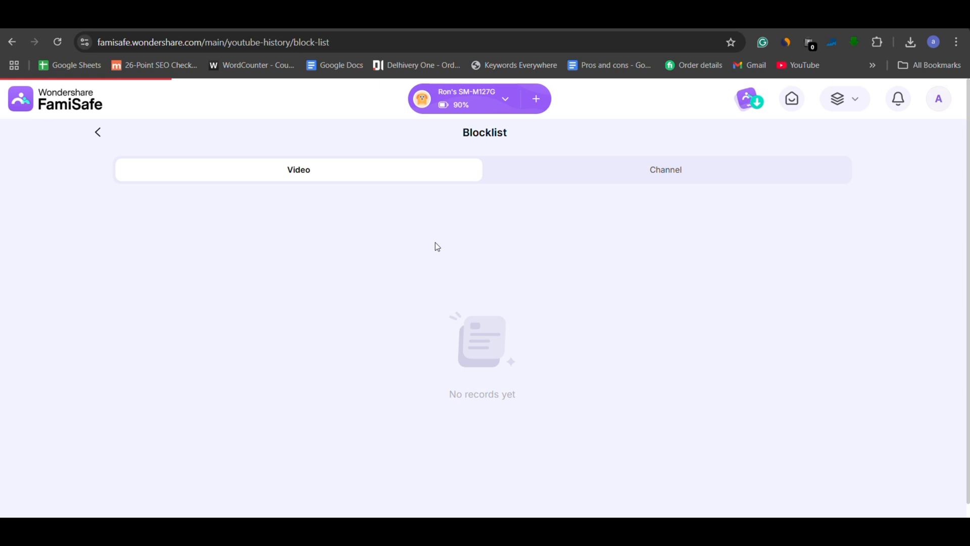
pyautogui.click(665, 169)
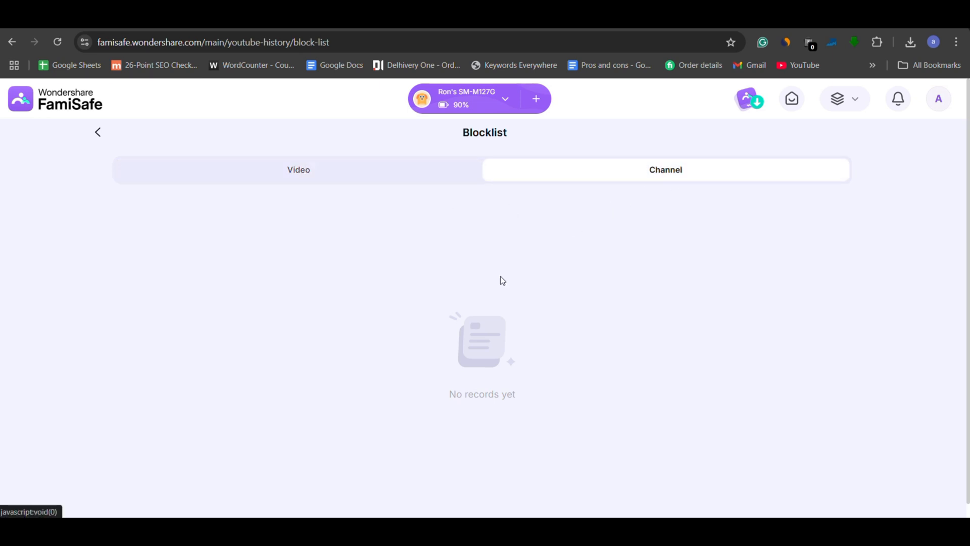
pyautogui.click(845, 98)
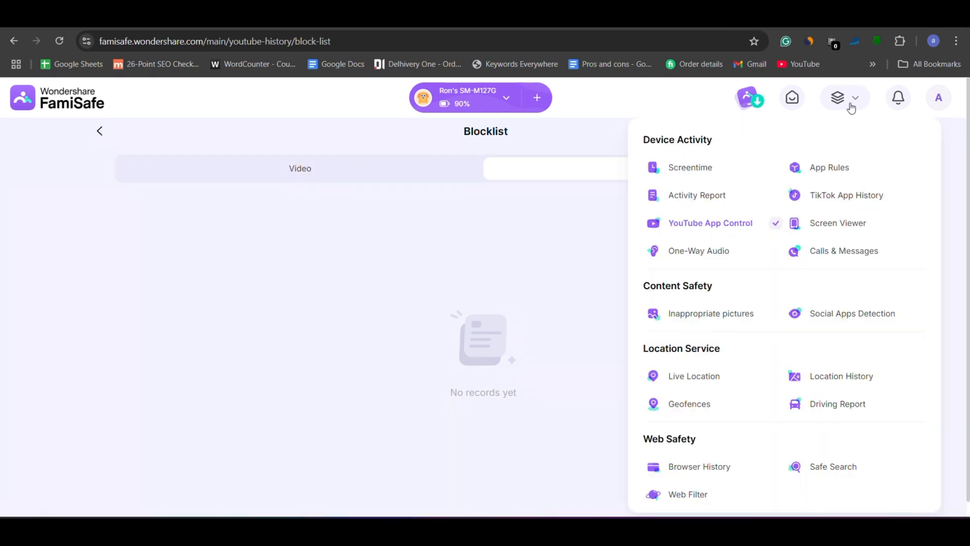
# Step: View the 13:26 screenshot full size in the Screen Viewer gallery
pyautogui.click(838, 222)
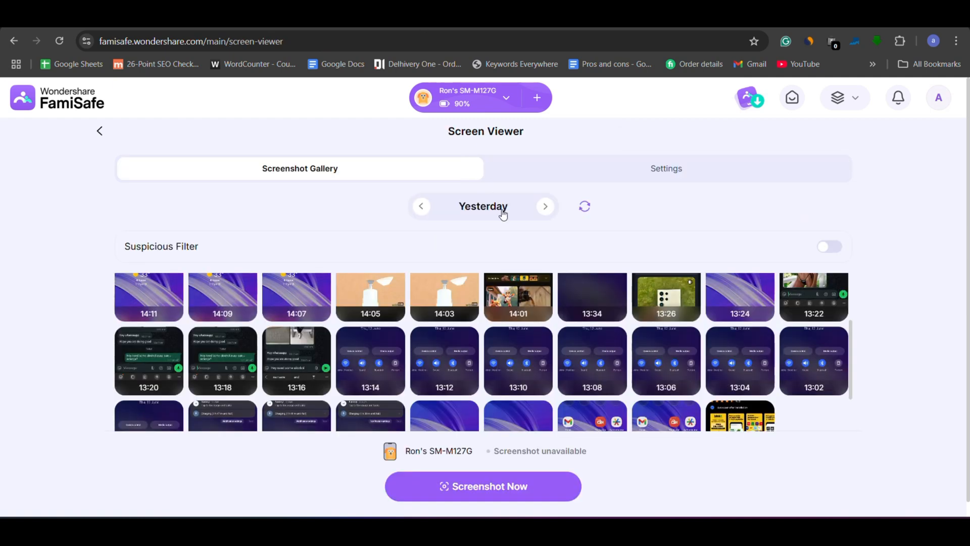
pyautogui.scroll(3)
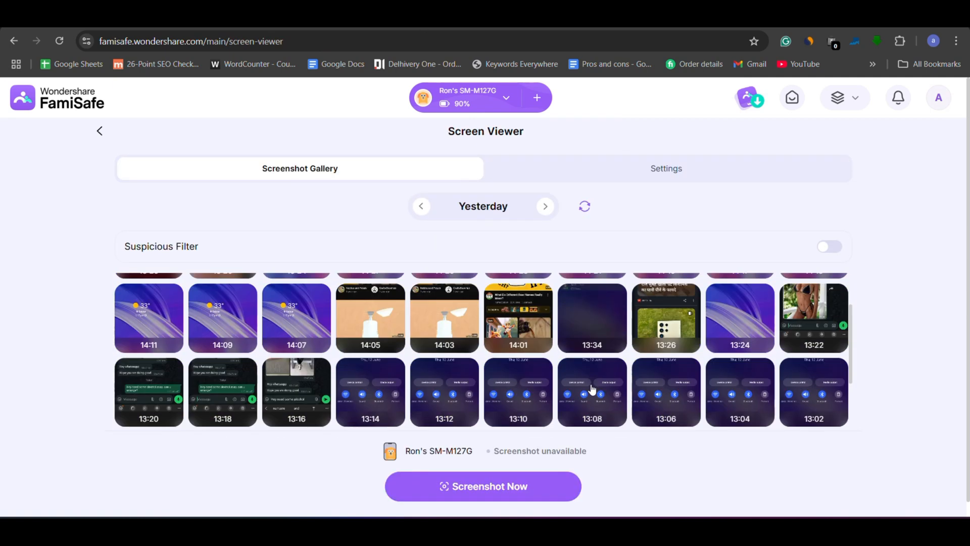
pyautogui.click(666, 317)
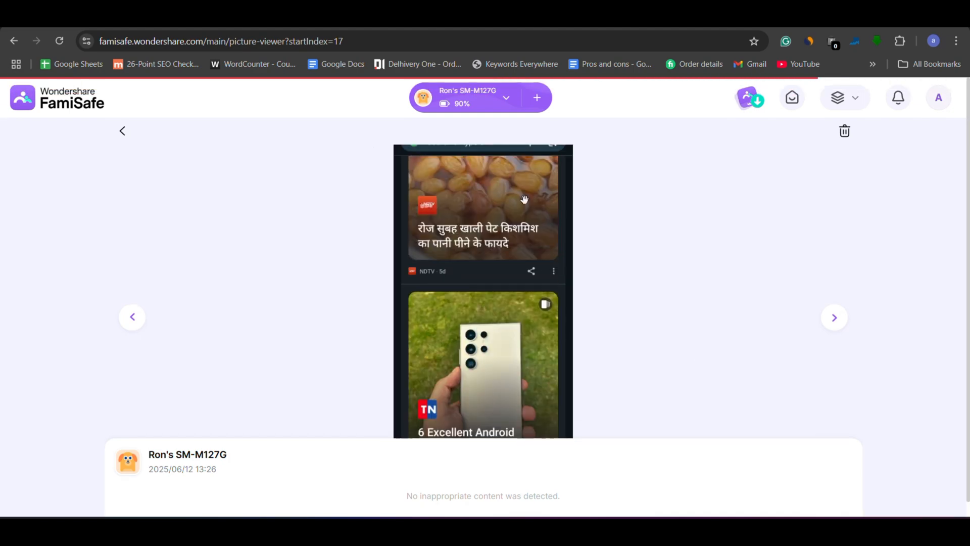
pyautogui.click(845, 97)
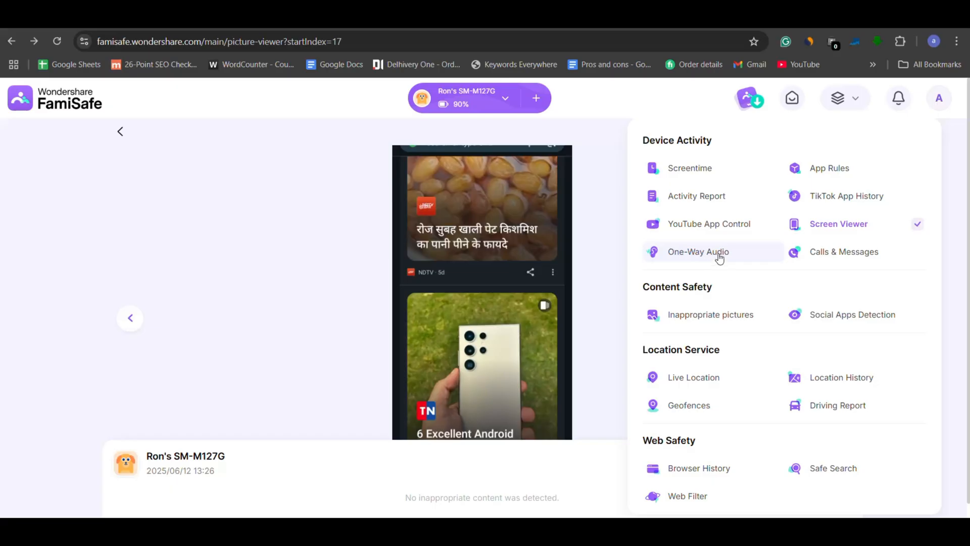
# Step: Visit the One-Way Audio page, then review the dashboard's screen time and social alert summaries
pyautogui.click(698, 252)
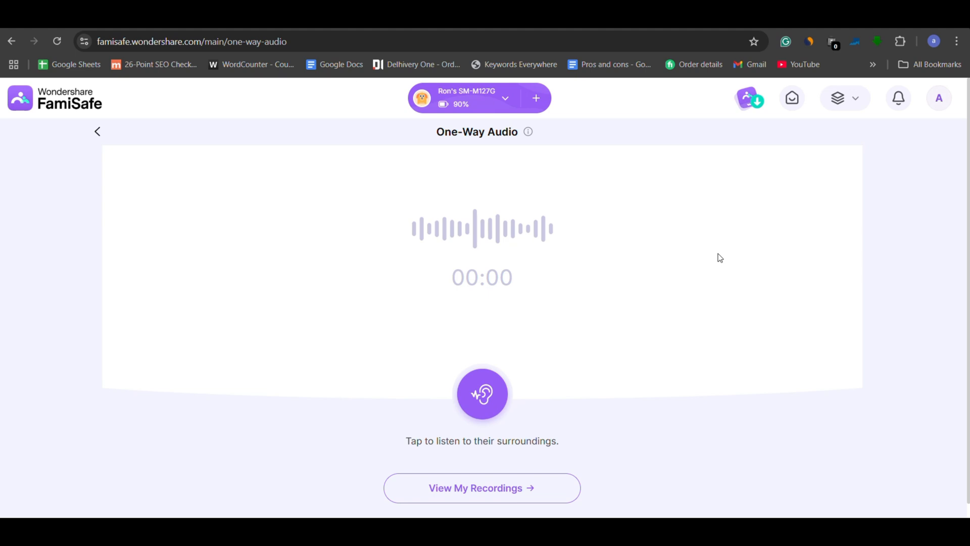
pyautogui.click(482, 394)
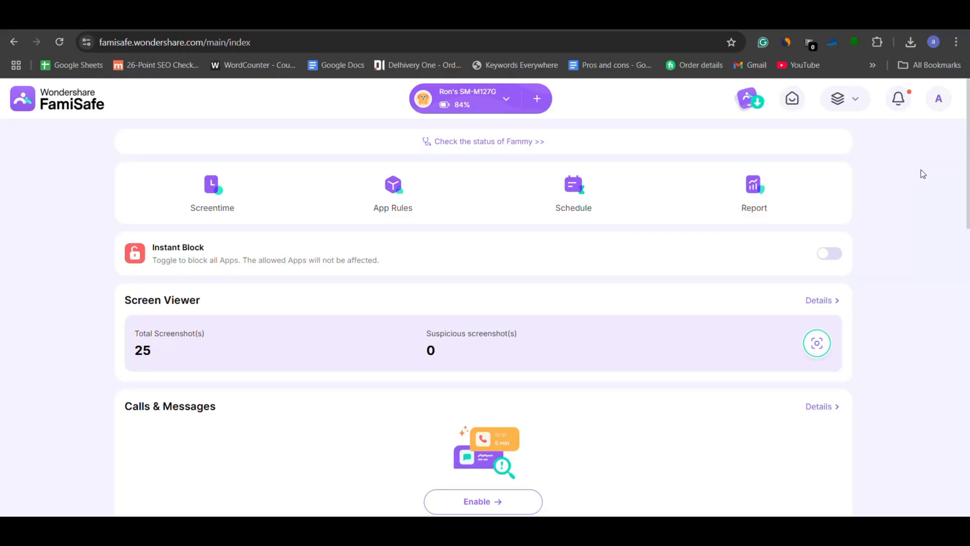
pyautogui.scroll(-3)
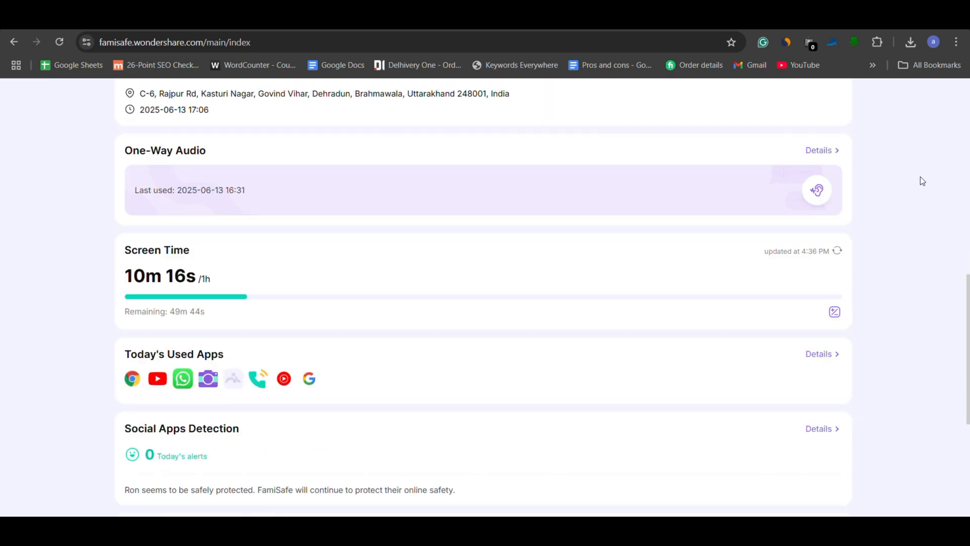